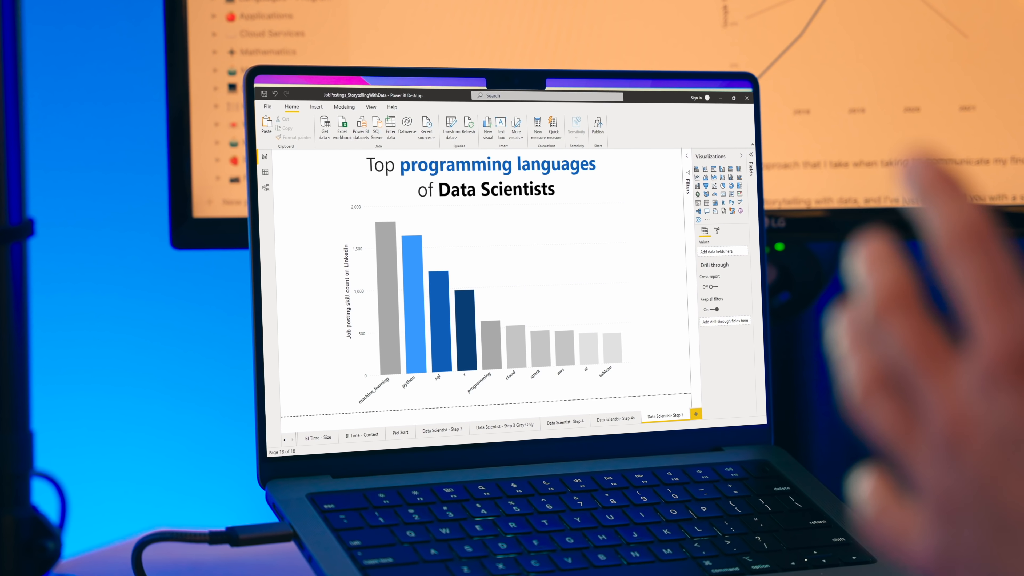
# Navigate the report page tabs to reach the BI Time - Final trend chart page.
pyautogui.click(361, 448)
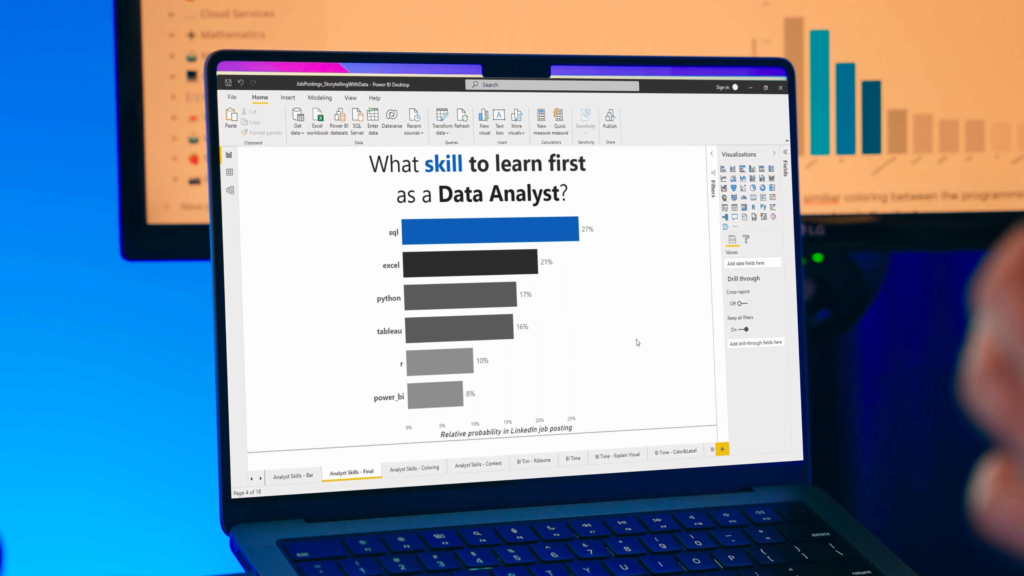
pyautogui.click(332, 478)
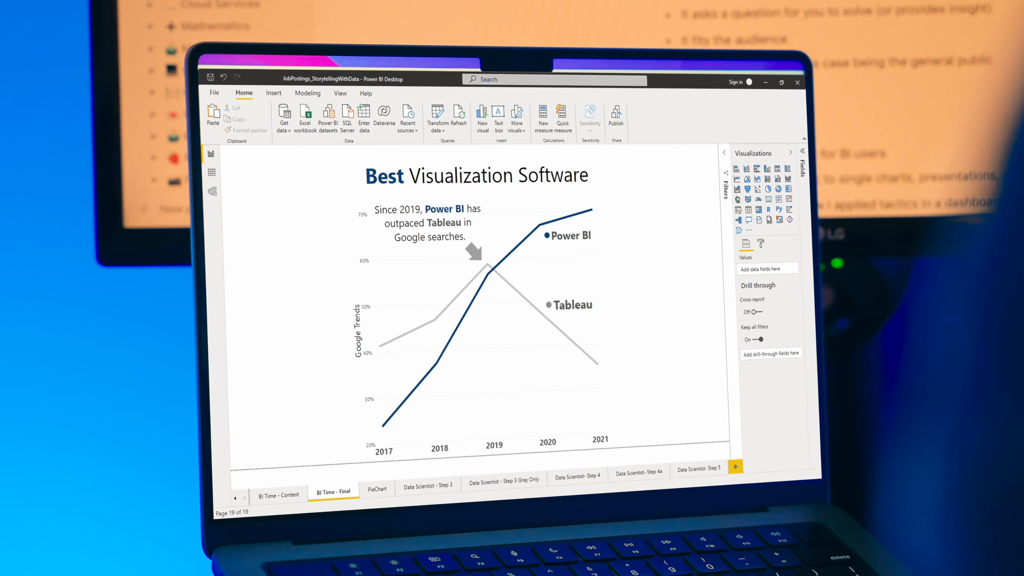